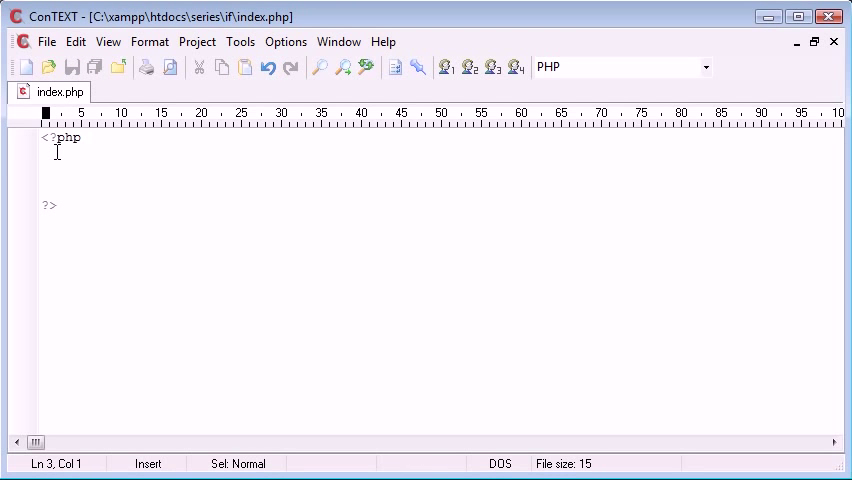
Write an empty if () {} skeleton between the PHP tags and save index.php
type("if")
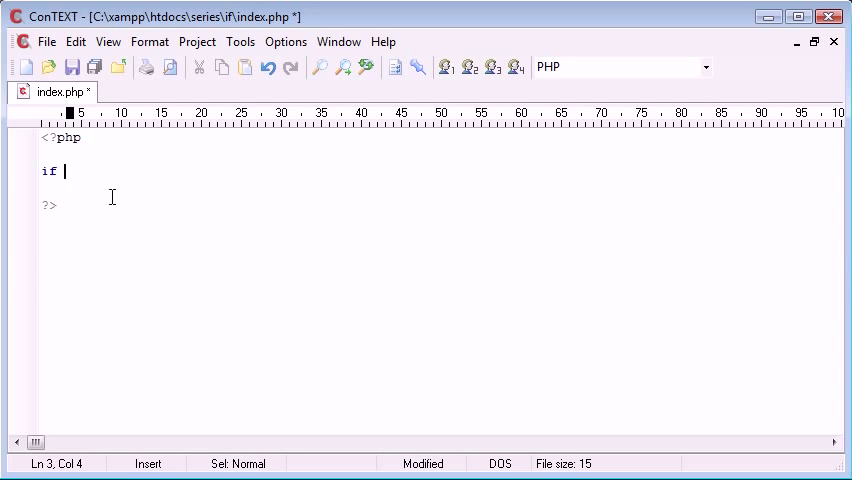
type("() {")
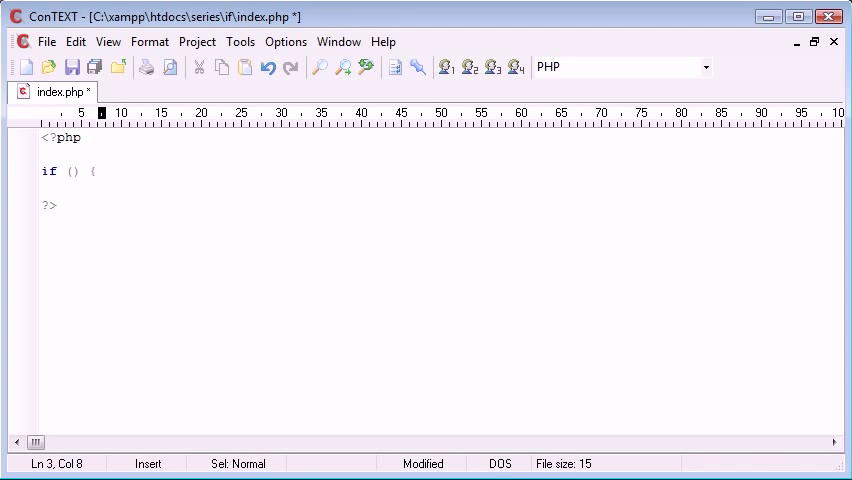
type("}")
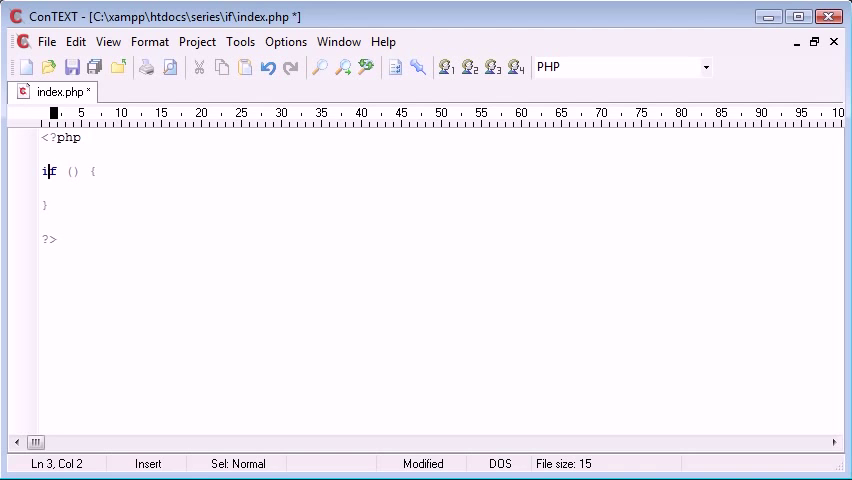
key("ctrl+s")
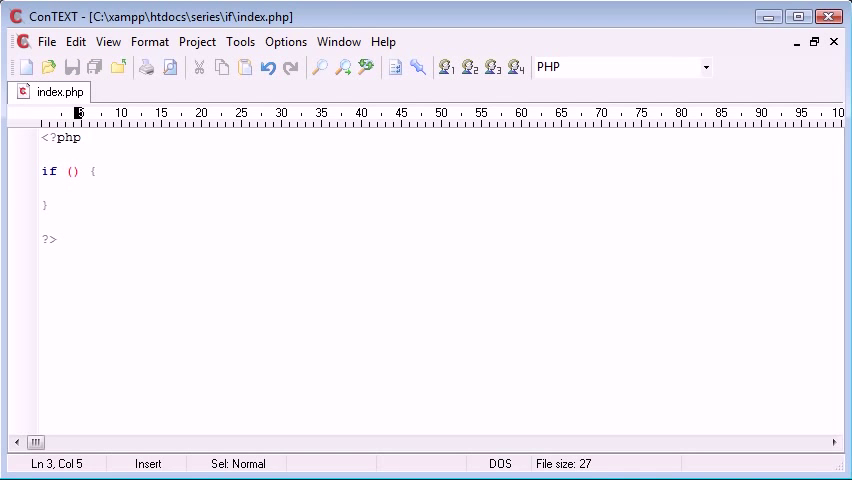
Give the if the condition 1 and a body echoing 'TRUE.', then select the block
type("1")
left_click(440, 188)
type("echo '';")
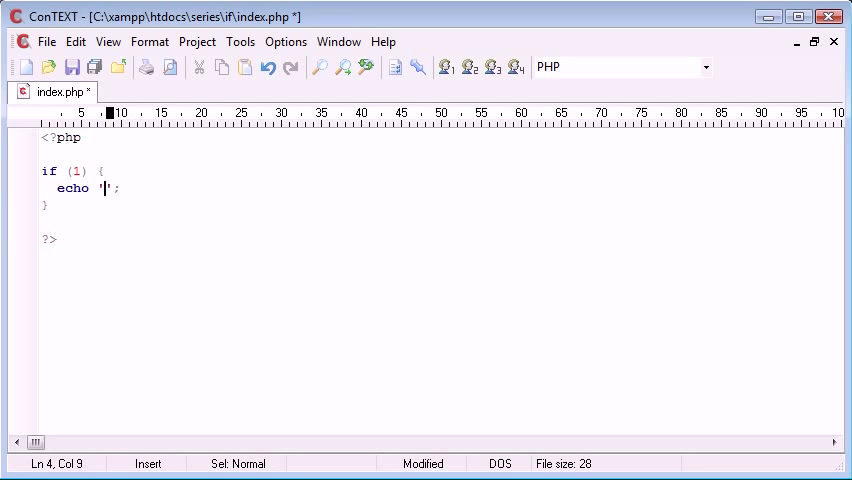
type("TRUE.")
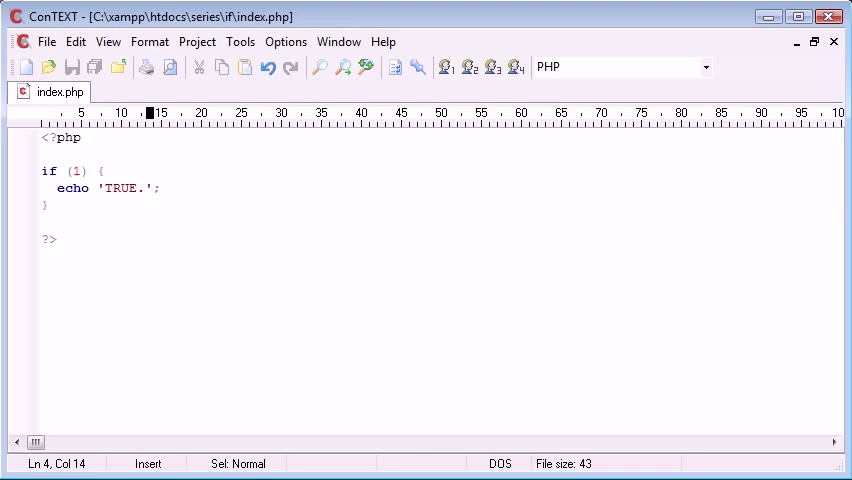
double_click(48, 172)
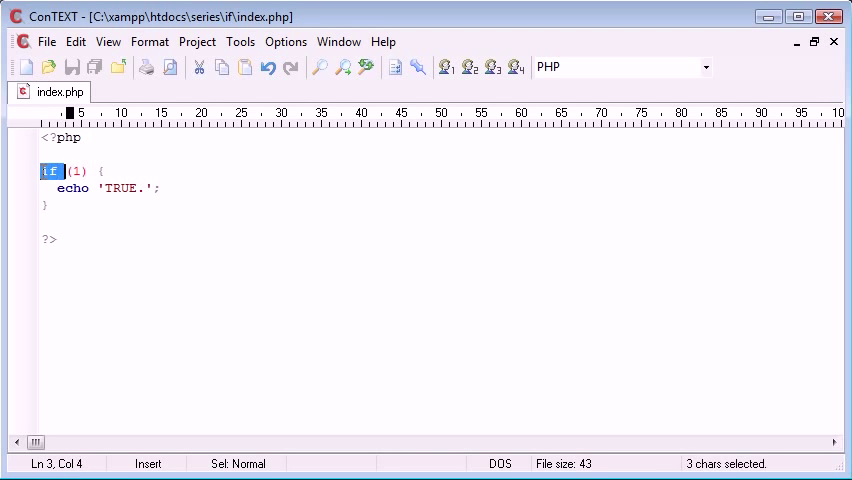
left_click_drag(44, 170, 96, 204)
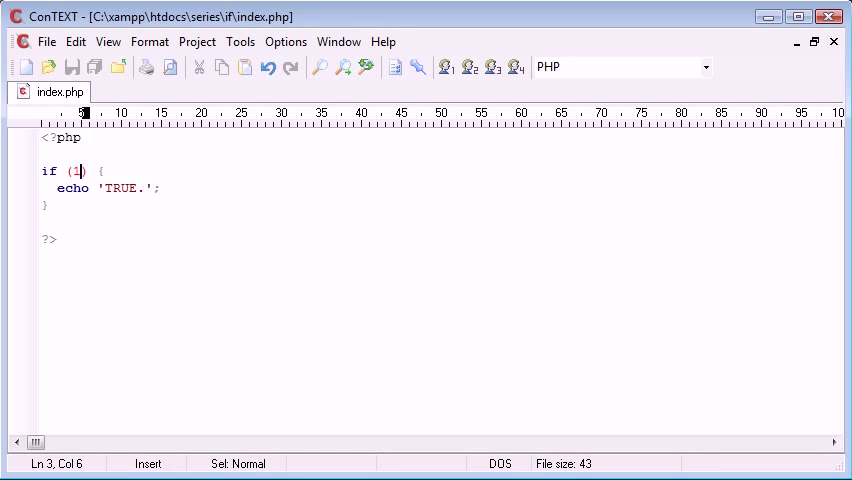
Add an else branch after the if block whose body echoes 'FALSE.'
left_click(46, 204)
type(" else")
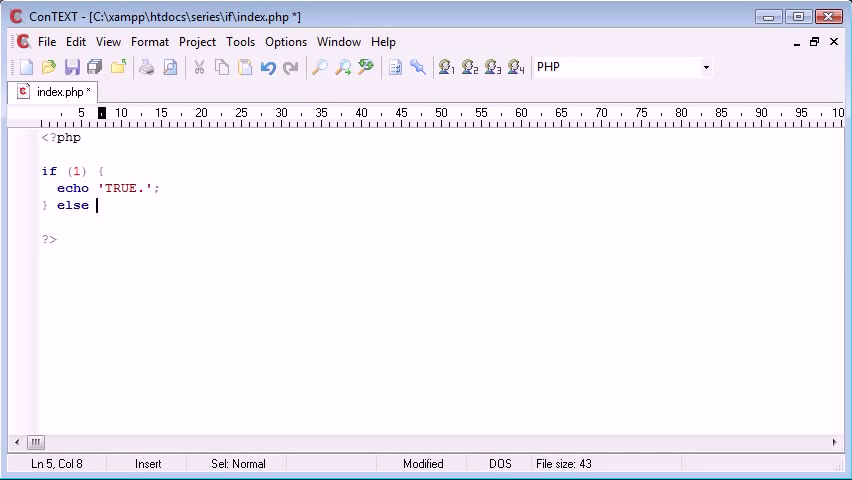
type("{")
type("echo '';")
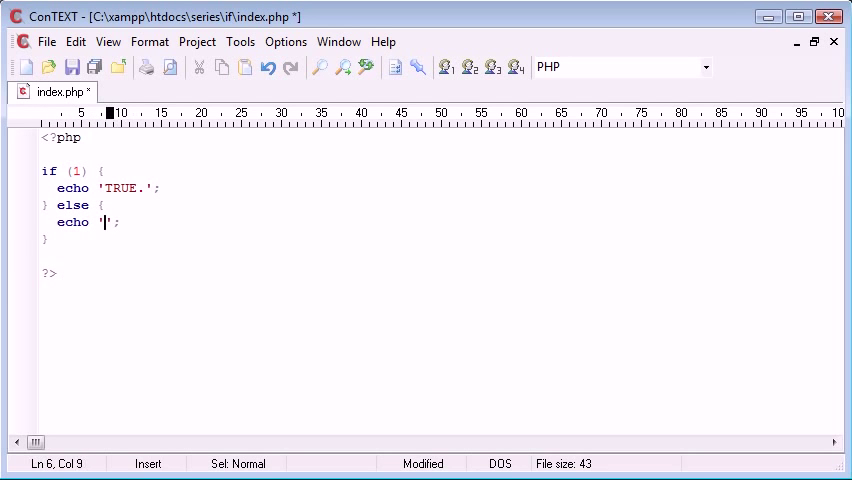
type("FALSE.")
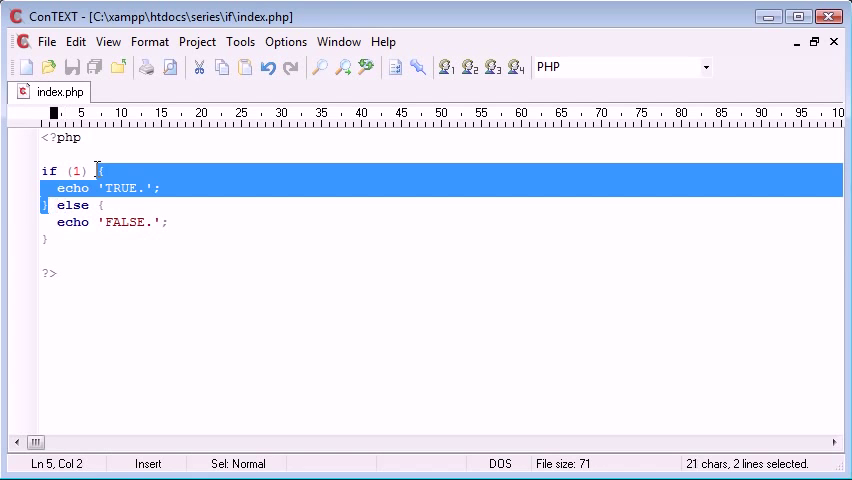
Lay the if/else out with each brace on its own line
double_click(72, 204)
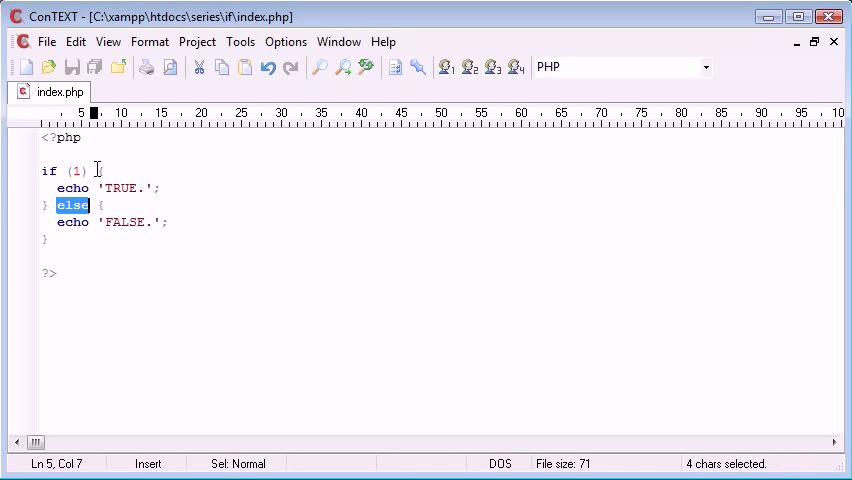
left_click_drag(88, 204, 96, 240)
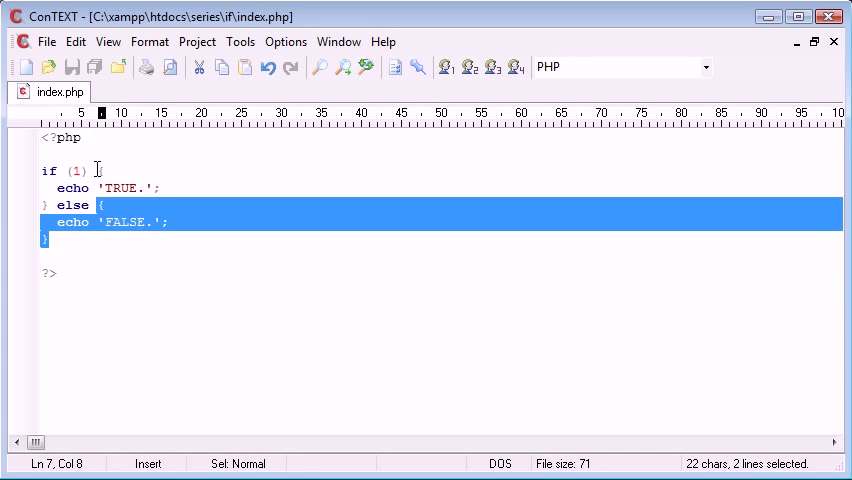
left_click(96, 172)
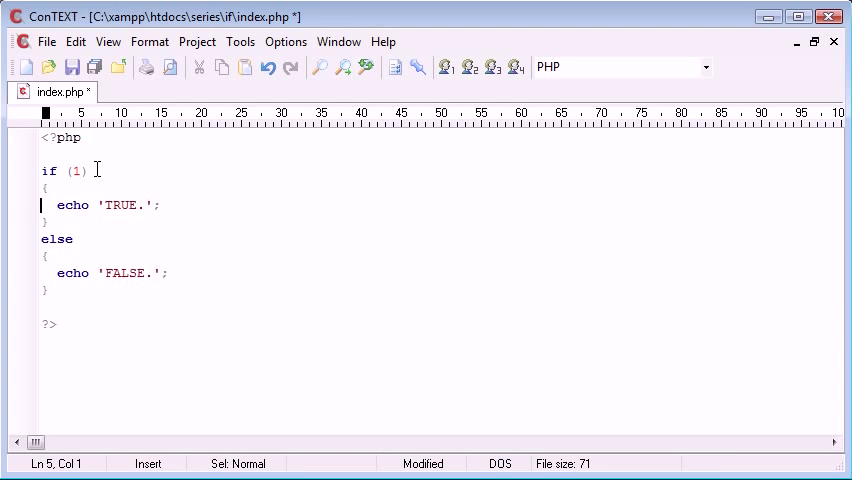
left_click_drag(42, 188, 48, 222)
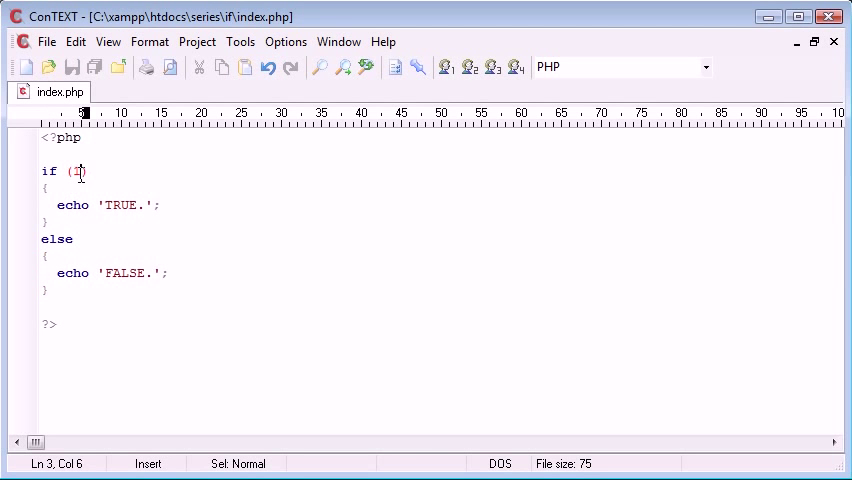
Replace the condition 1 with true, then false, leaving the parentheses empty afterwards
double_click(76, 172)
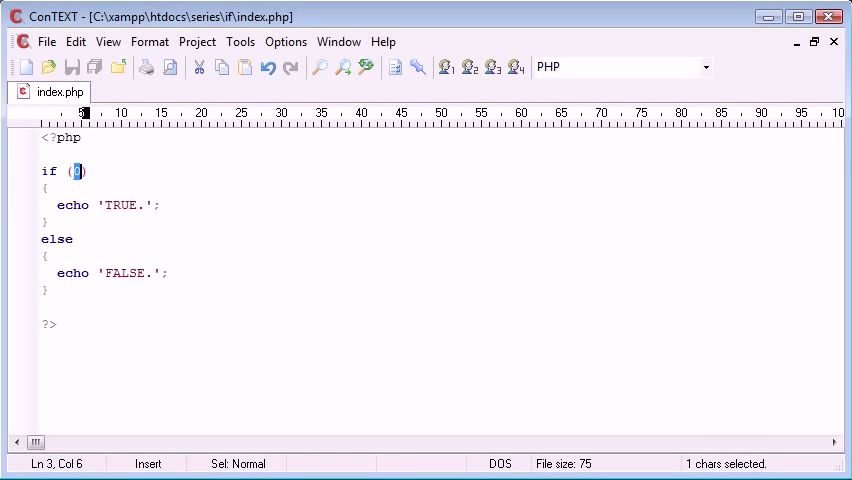
type("true")
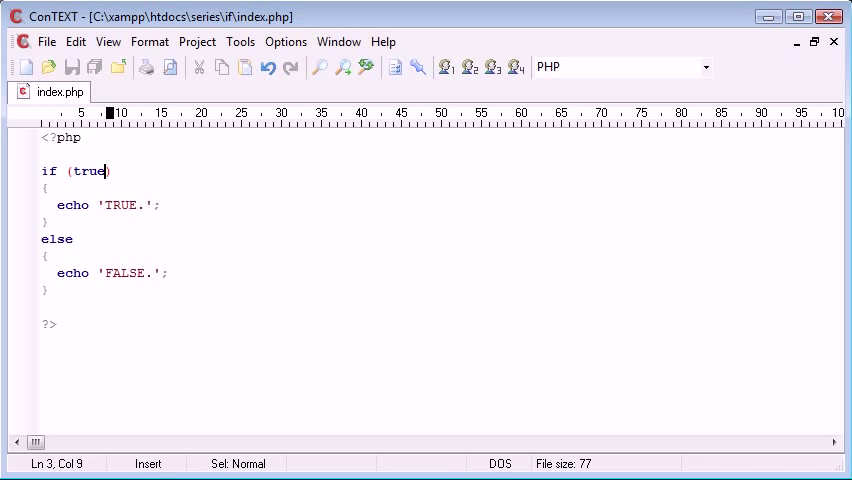
type("false")
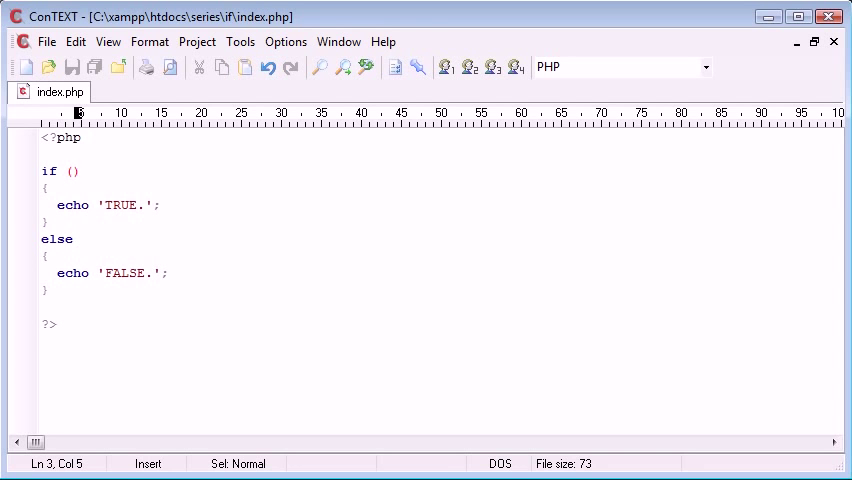
Try the comparison 1==1 as the if condition
type("==")
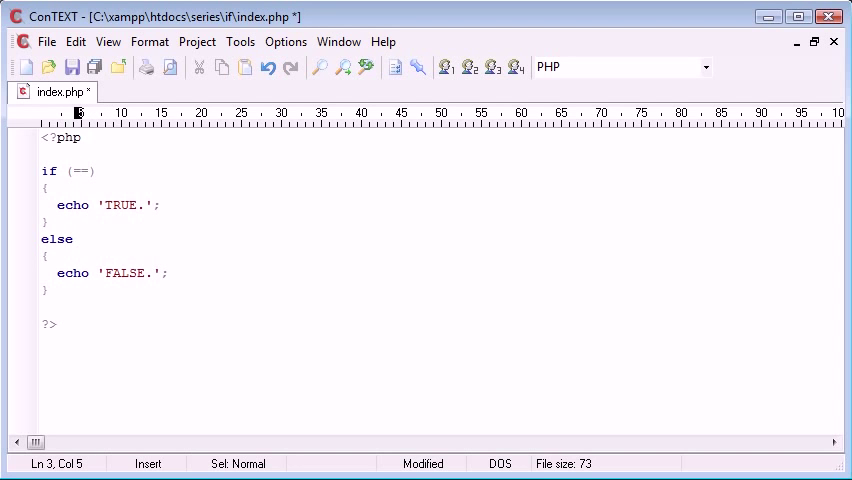
type("1==1")
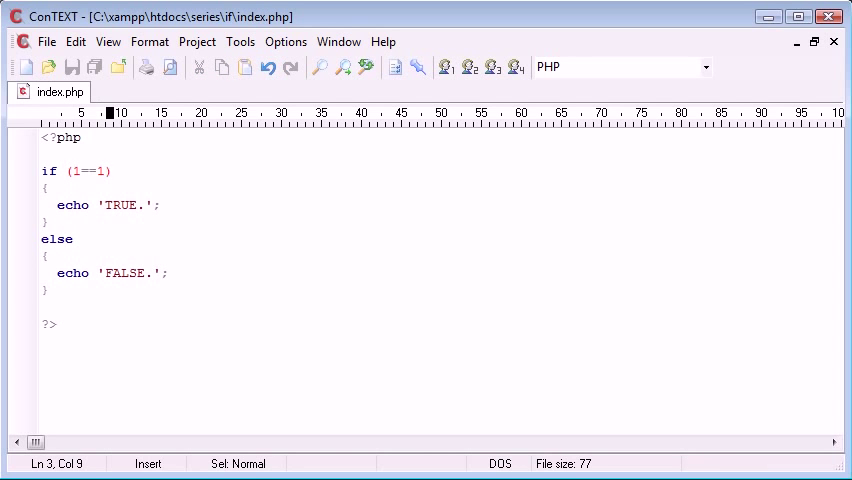
left_click_drag(40, 188, 40, 240)
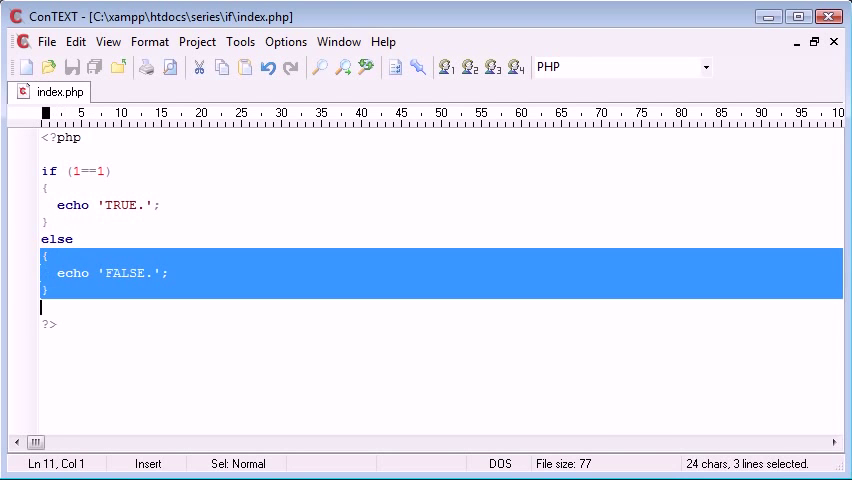
left_click(44, 288)
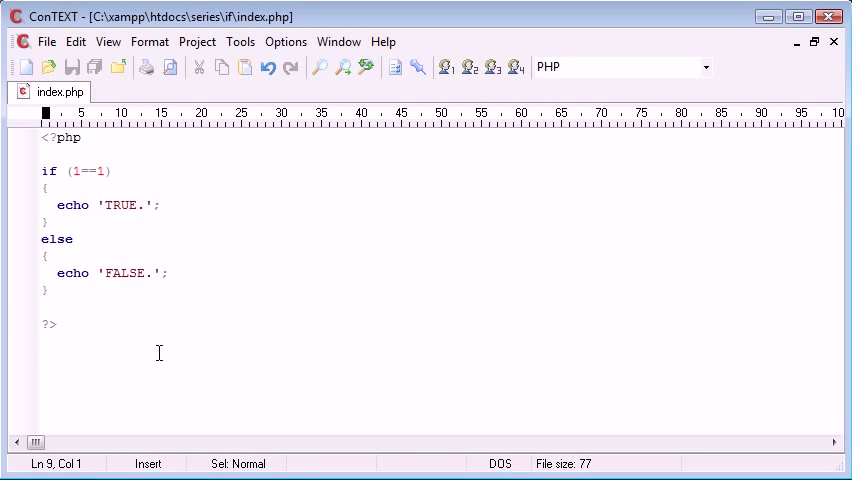
Change the condition to 1==2, then empty the parentheses to leave if ()
type("2")
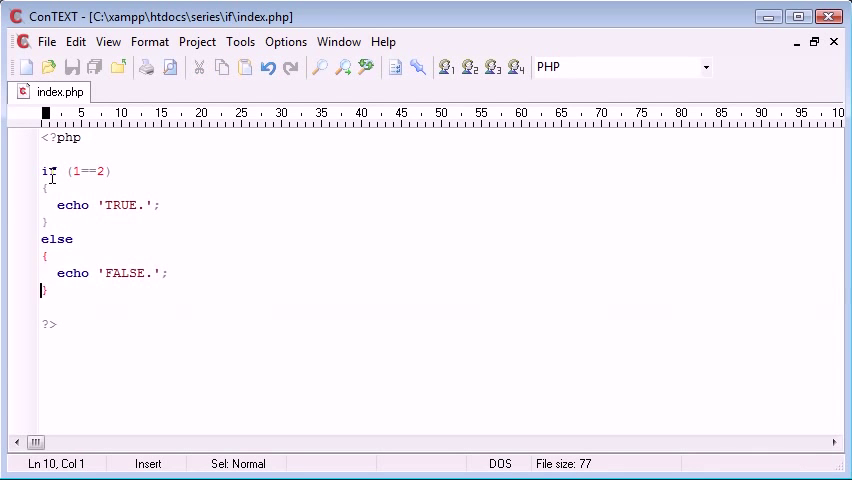
left_click(48, 204)
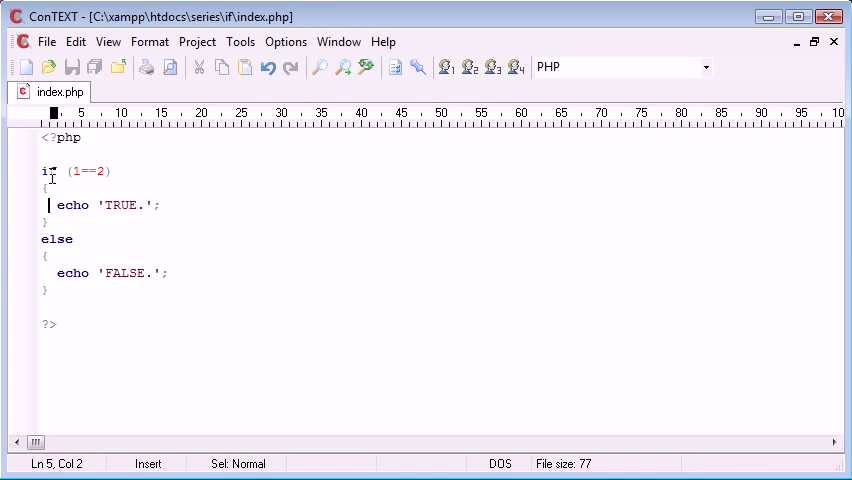
double_click(56, 238)
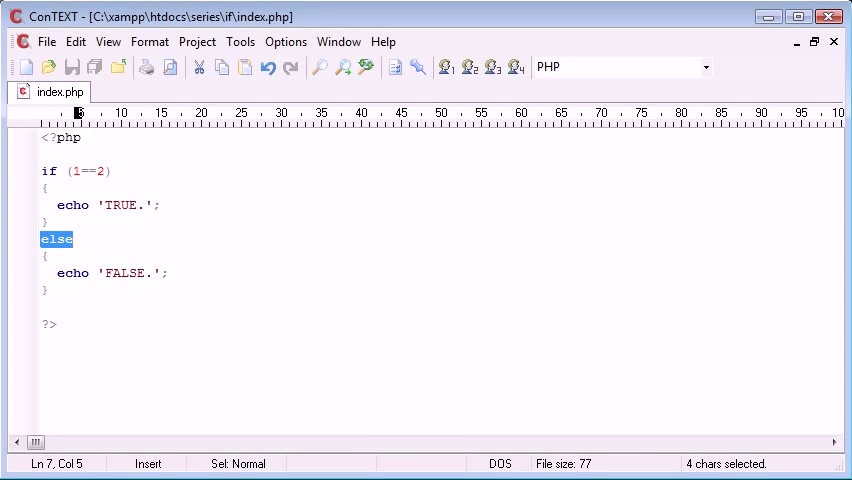
key("Delete")
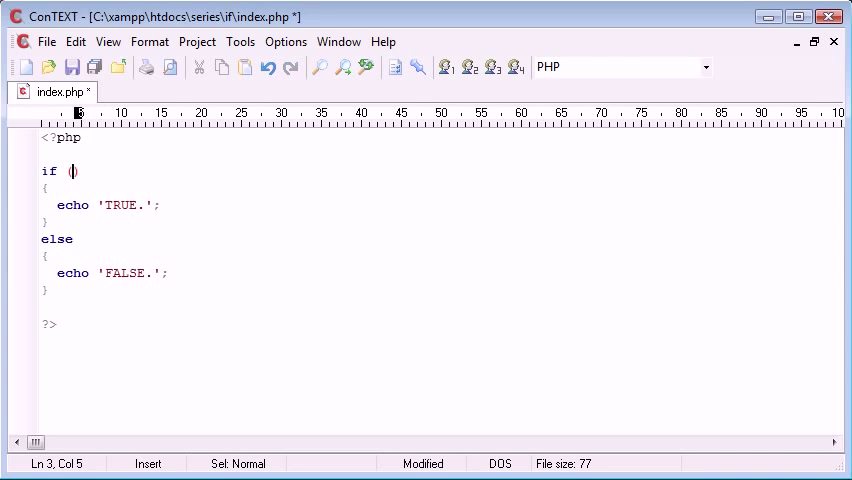
Declare $text = 'Something'; above the if and compare $text=='Something' in the condition
type("$")
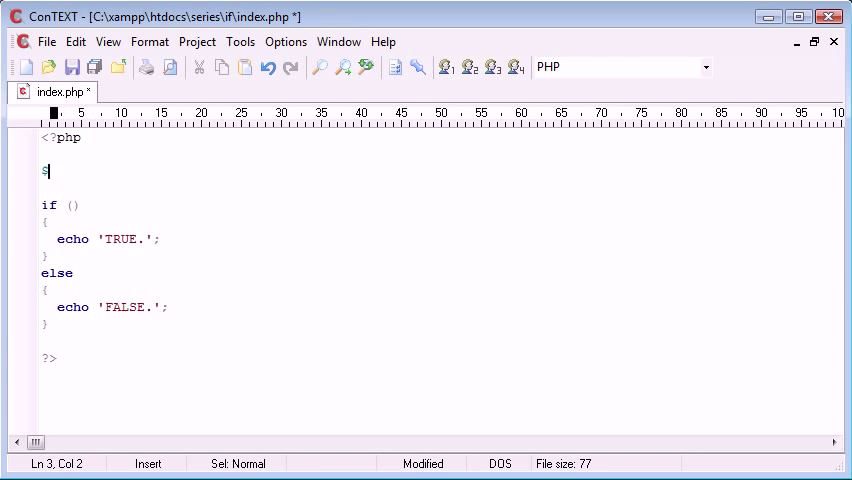
type("t")
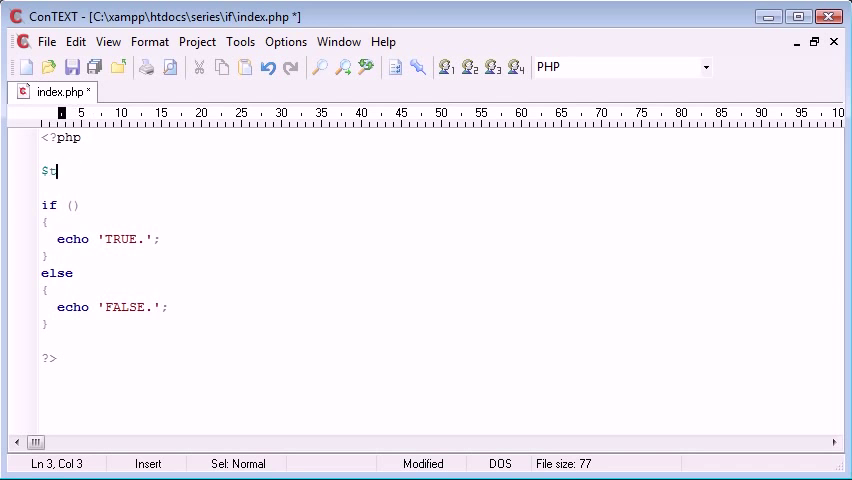
type("ext = '';")
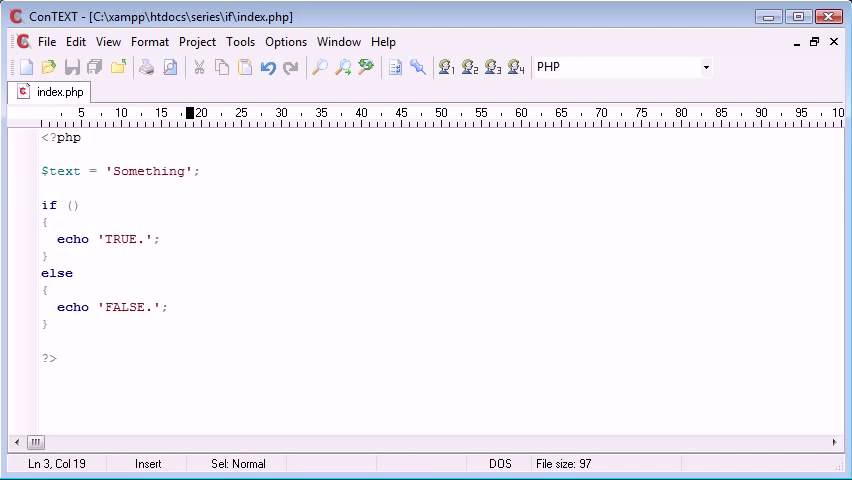
type("$text=='")
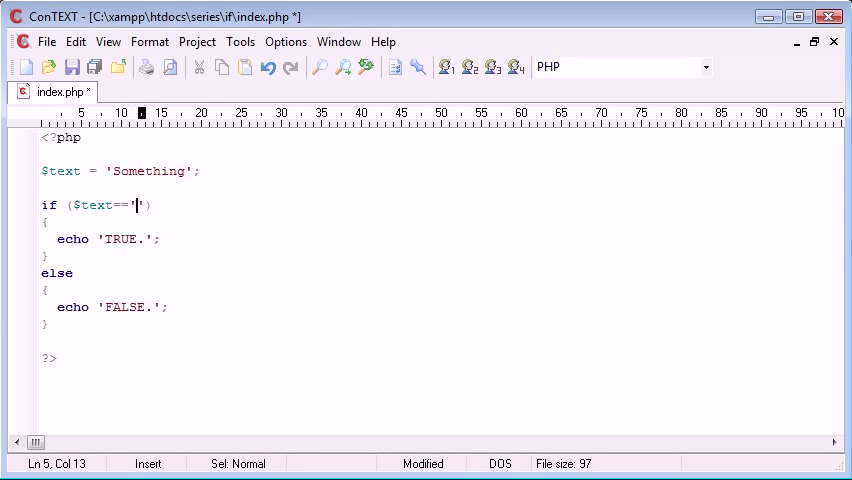
type("Something")
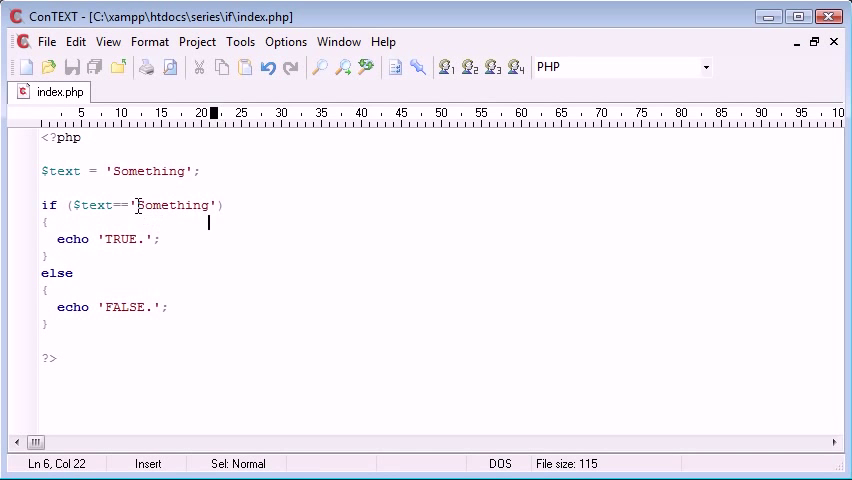
left_click(136, 290)
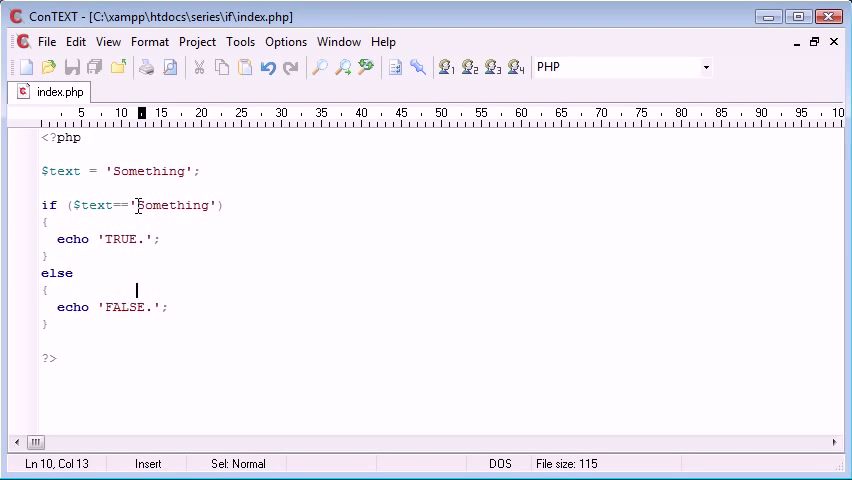
Test the comparison against 'Something else', then clear the condition back to if ()
double_click(168, 204)
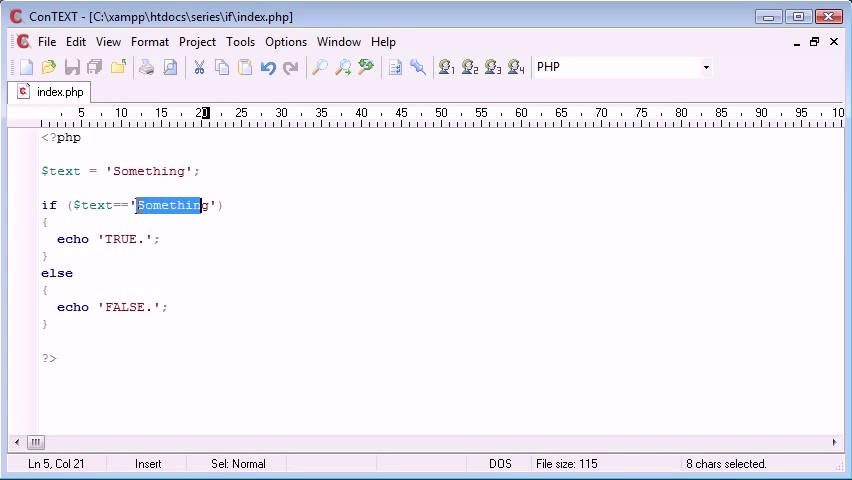
type("So")
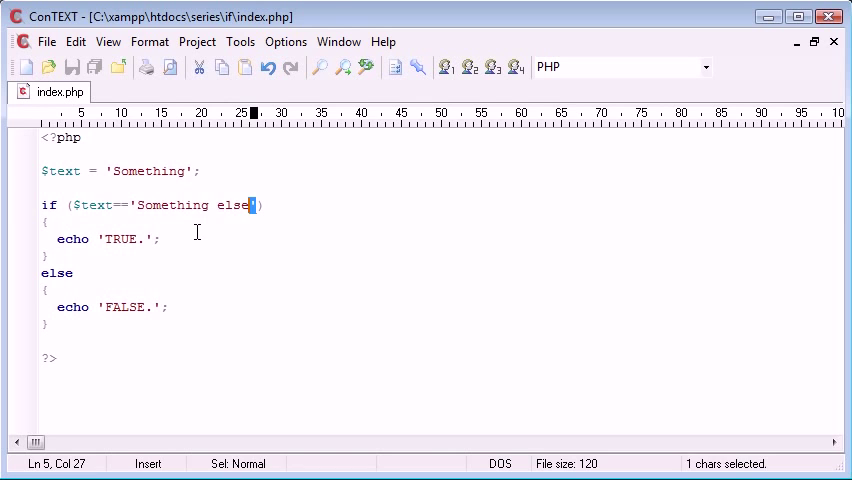
key("Delete")
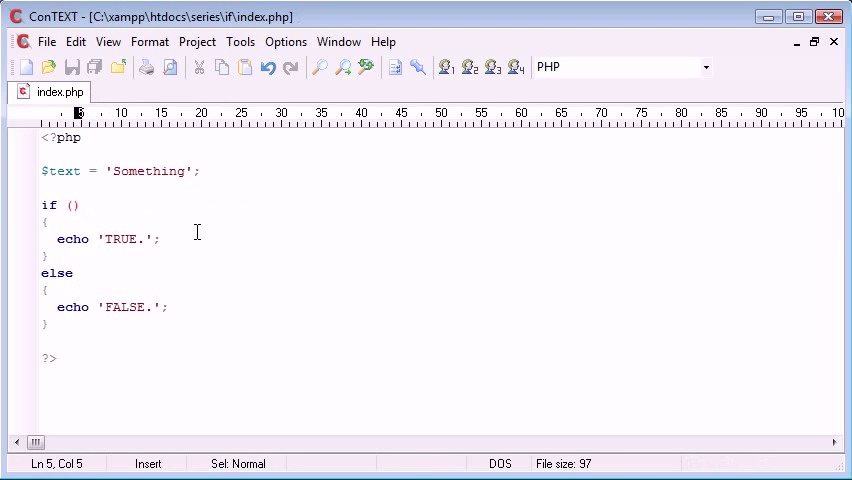
left_click(64, 204)
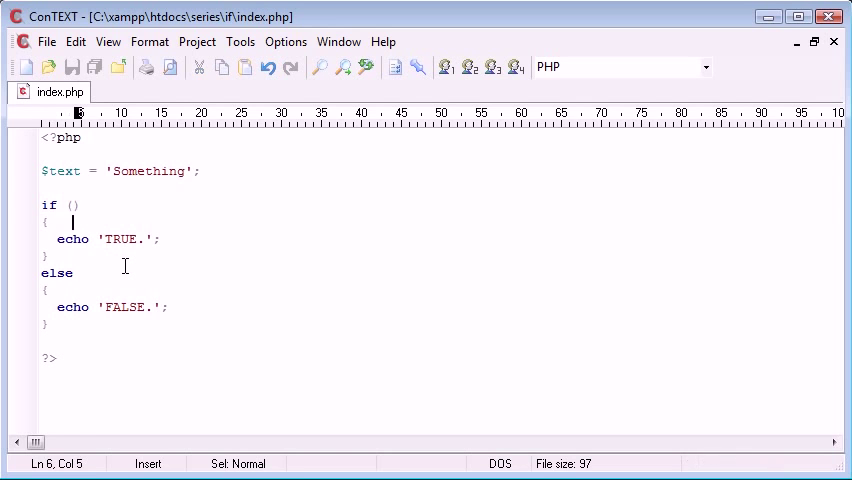
double_click(56, 272)
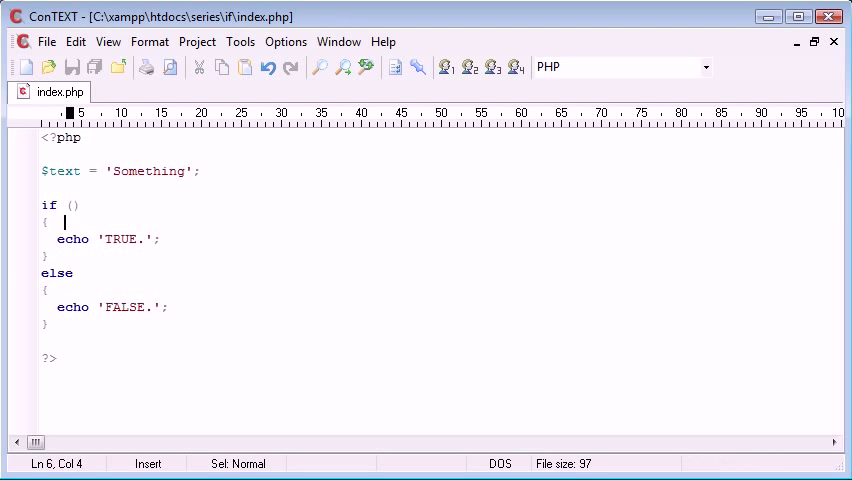
left_click_drag(44, 288, 44, 342)
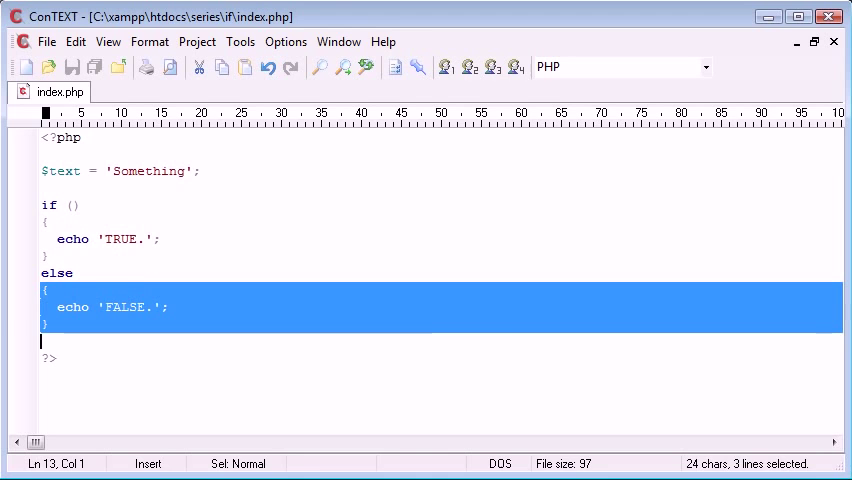